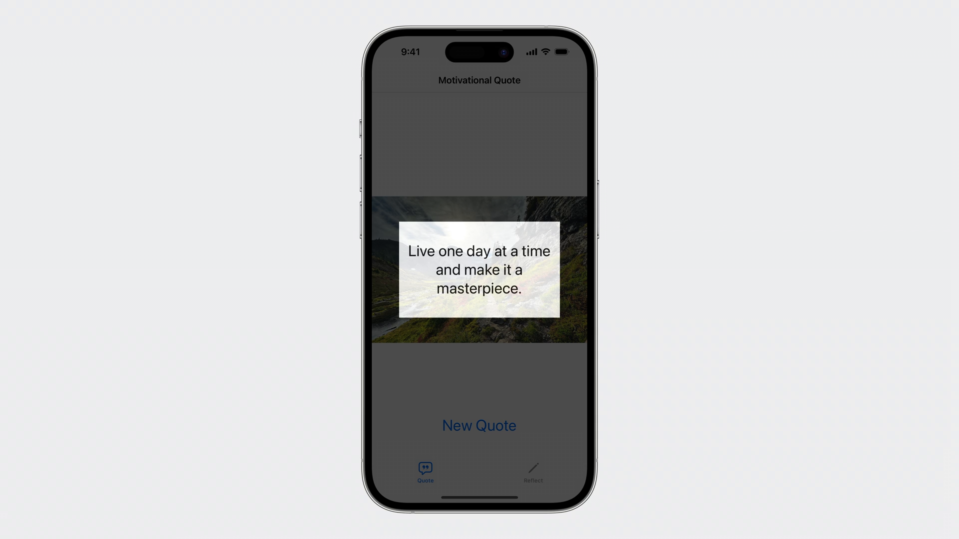
# Step: Position the editor in the UI tests file where the new test will go
pyautogui.click(479, 425)
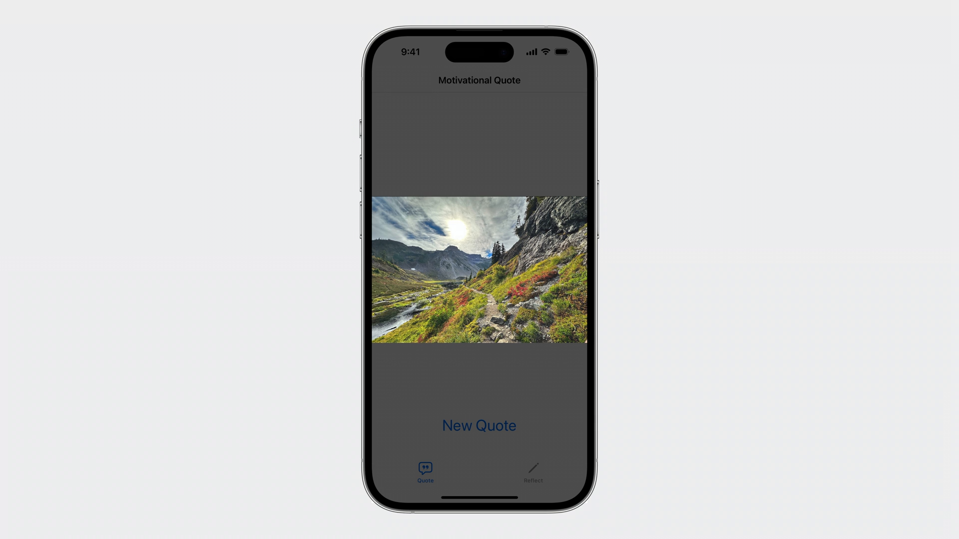
pyautogui.click(478, 425)
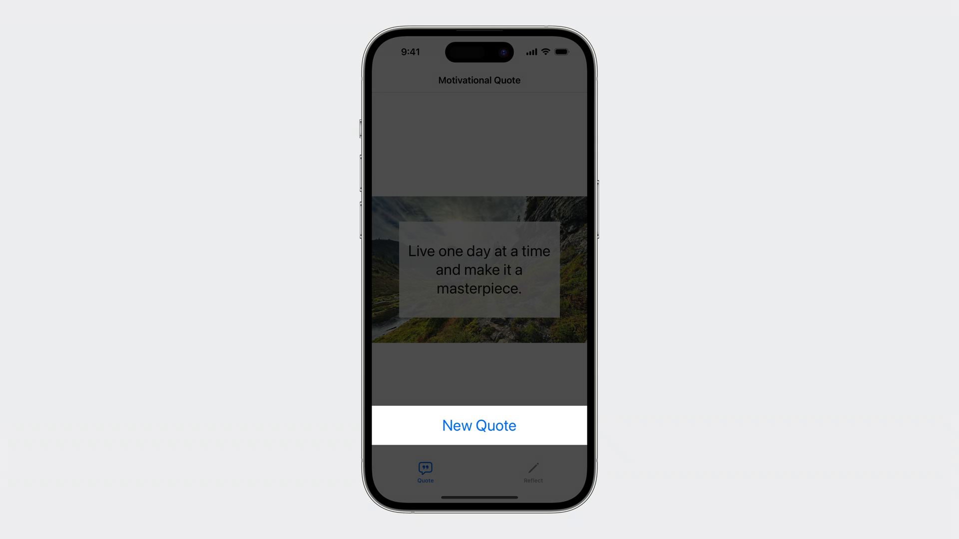
pyautogui.click(479, 426)
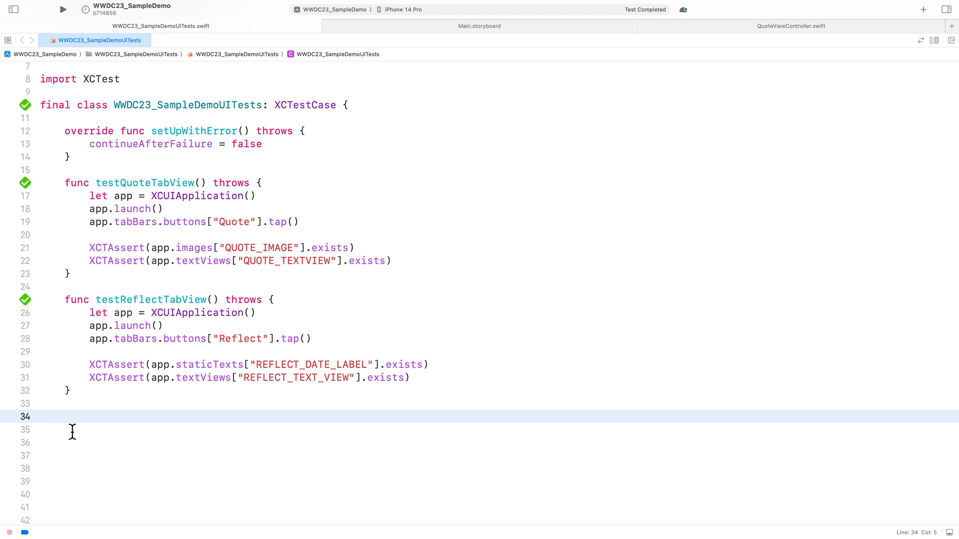
pyautogui.click(64, 416)
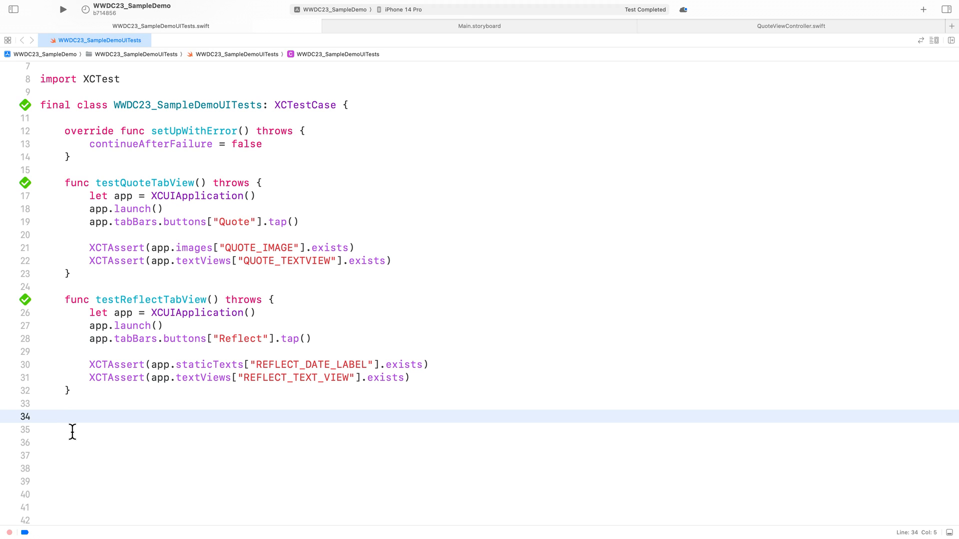
pyautogui.click(65, 417)
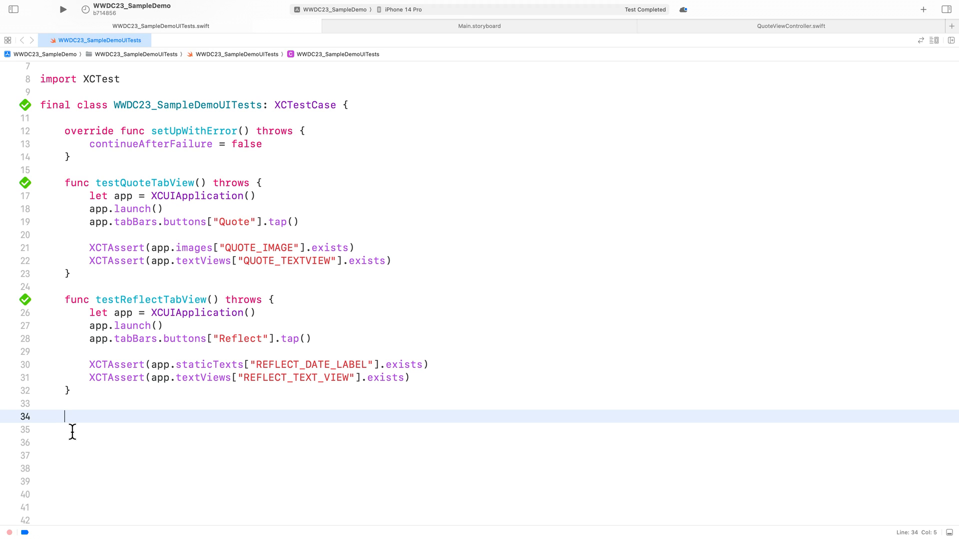
pyautogui.click(261, 182)
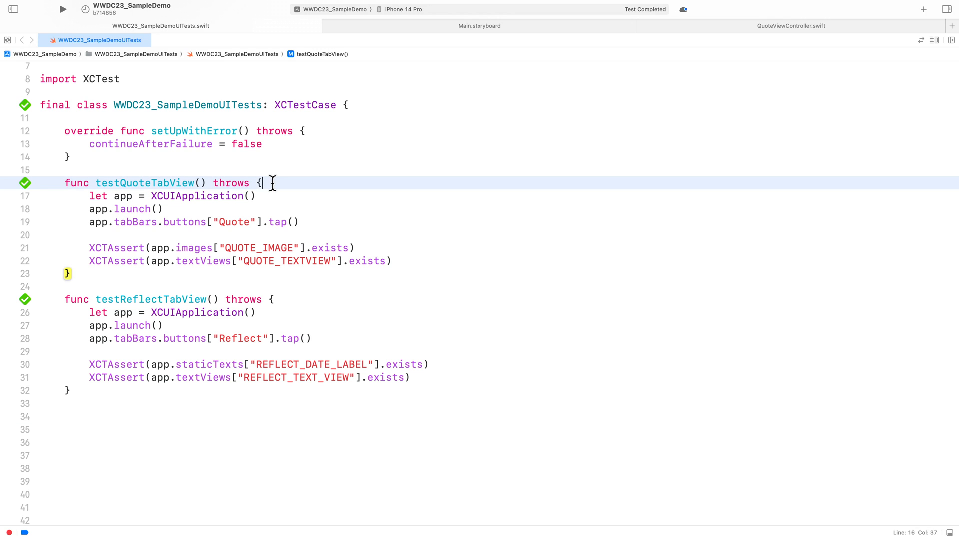
pyautogui.moveTo(318, 200)
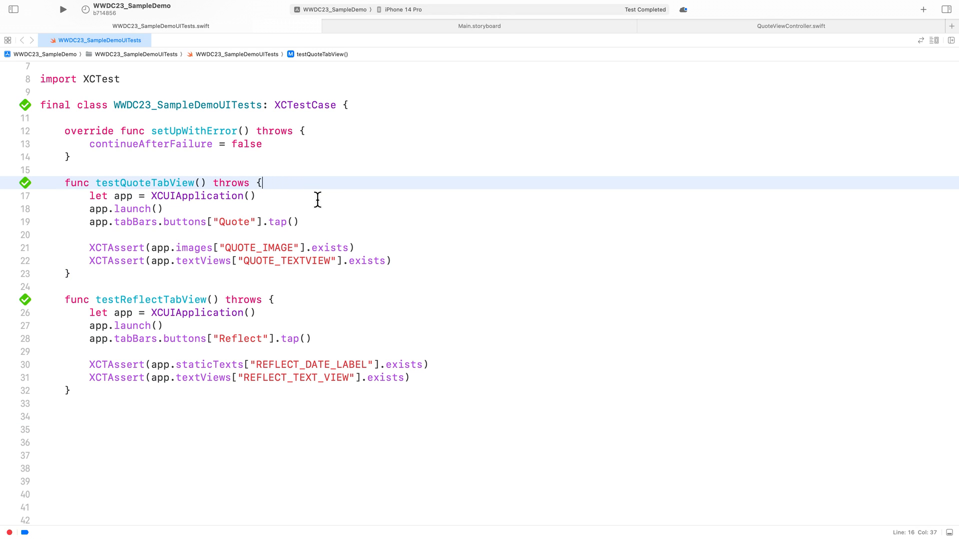
pyautogui.click(354, 247)
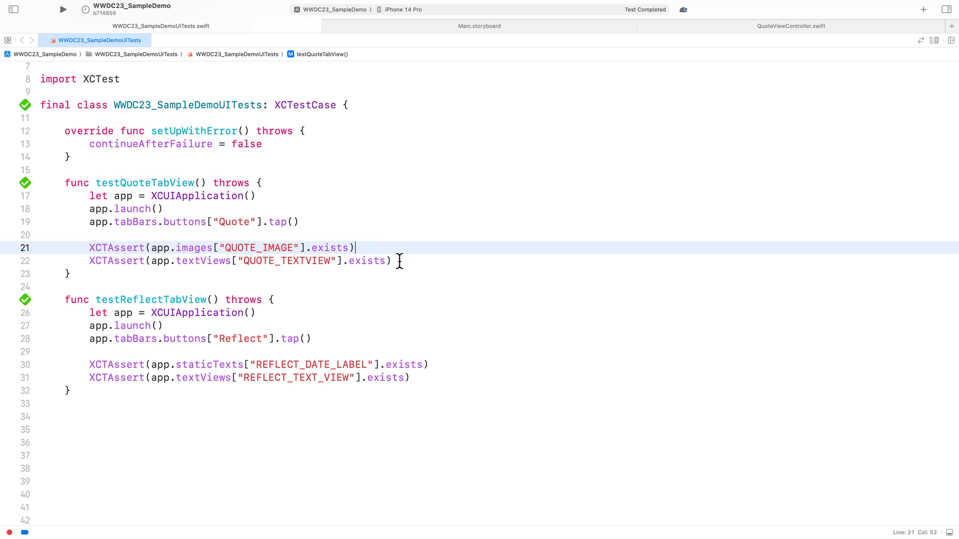
pyautogui.click(397, 261)
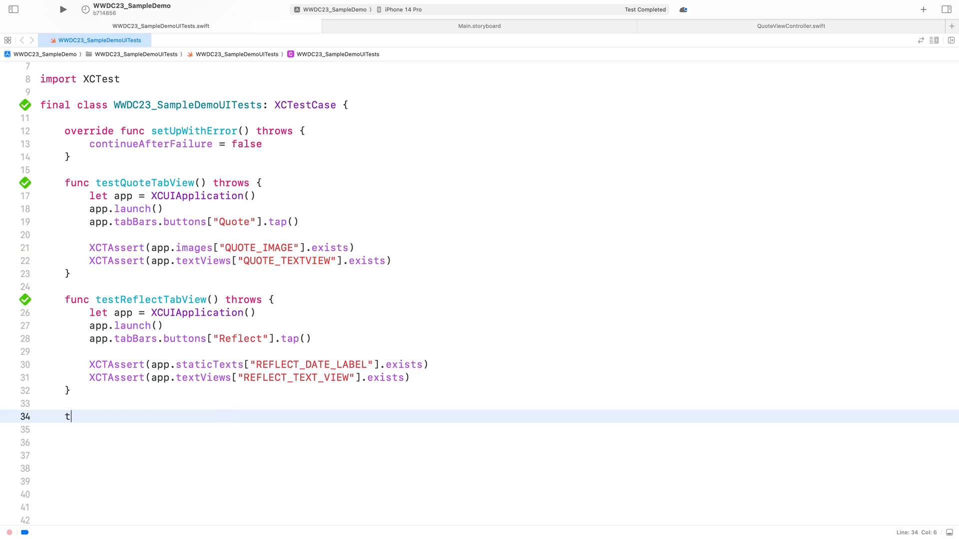
# Step: Add testAccessibilityQuoteTabView() calling try app.performAccessibilityAudit(), and set continueAfterFailure to true
pyautogui.write('unc testAccessibilityQuoteTabView() throws {')
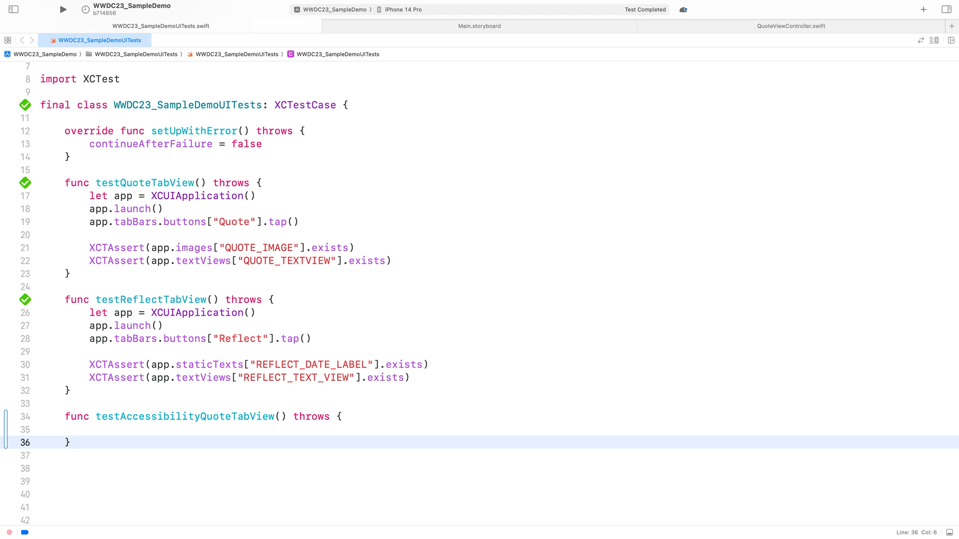
pyautogui.click(71, 429)
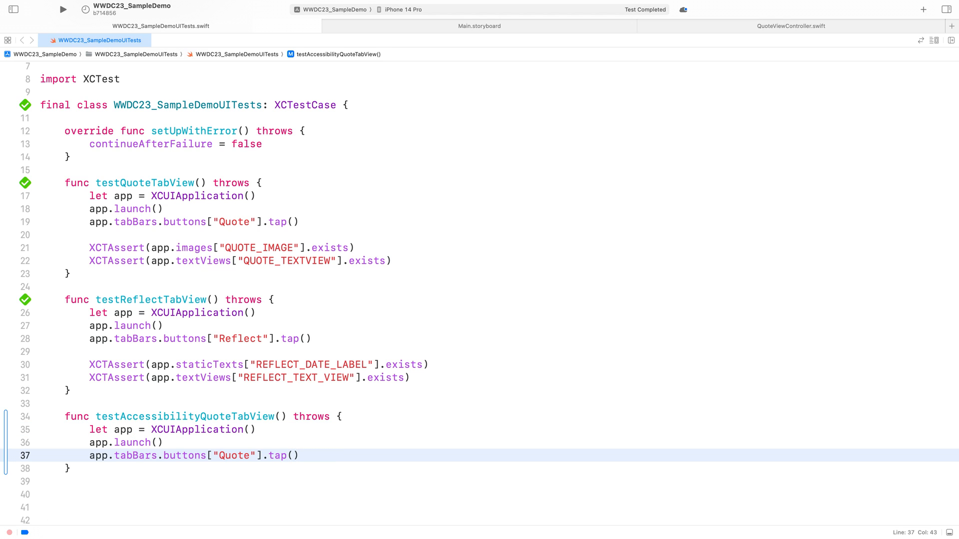
pyautogui.click(298, 456)
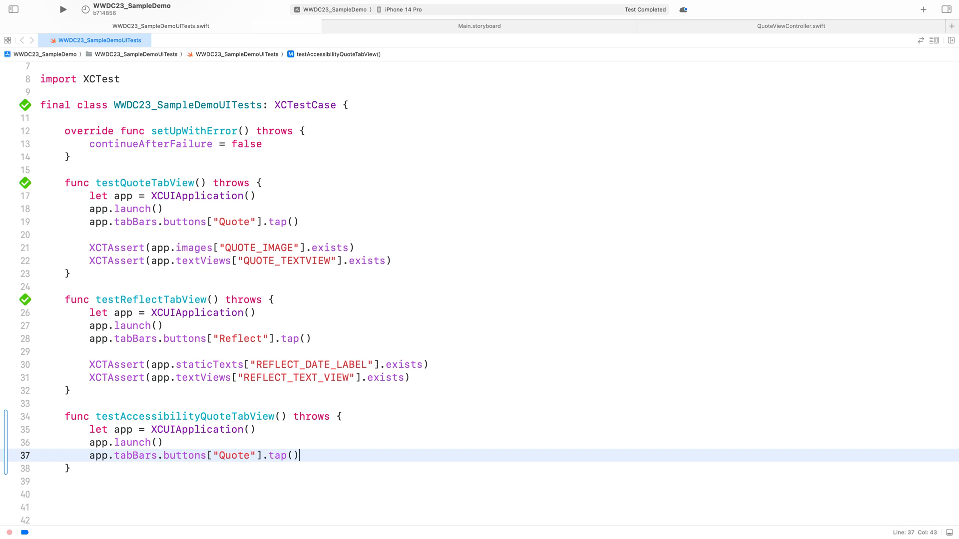
pyautogui.write('t')
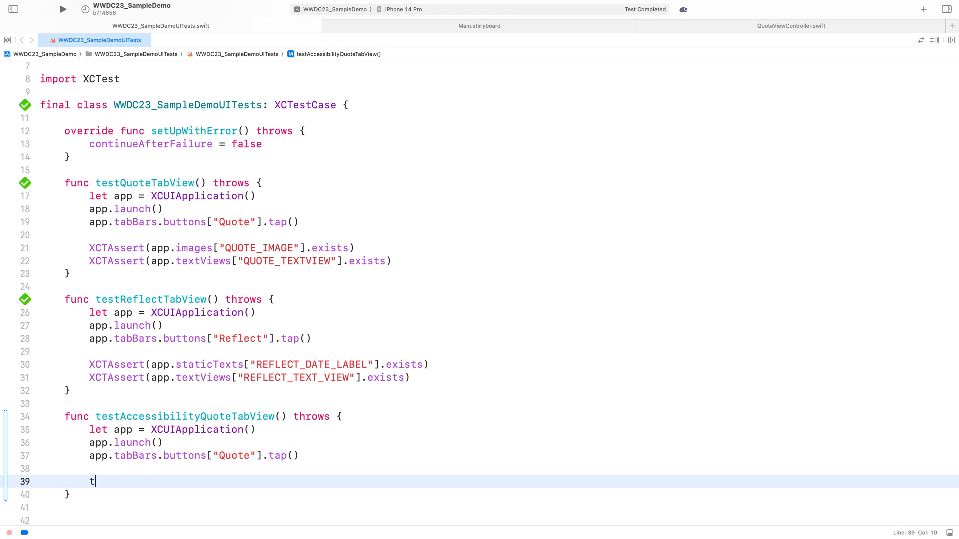
pyautogui.write('ry app.performAccessibilityAudit()')
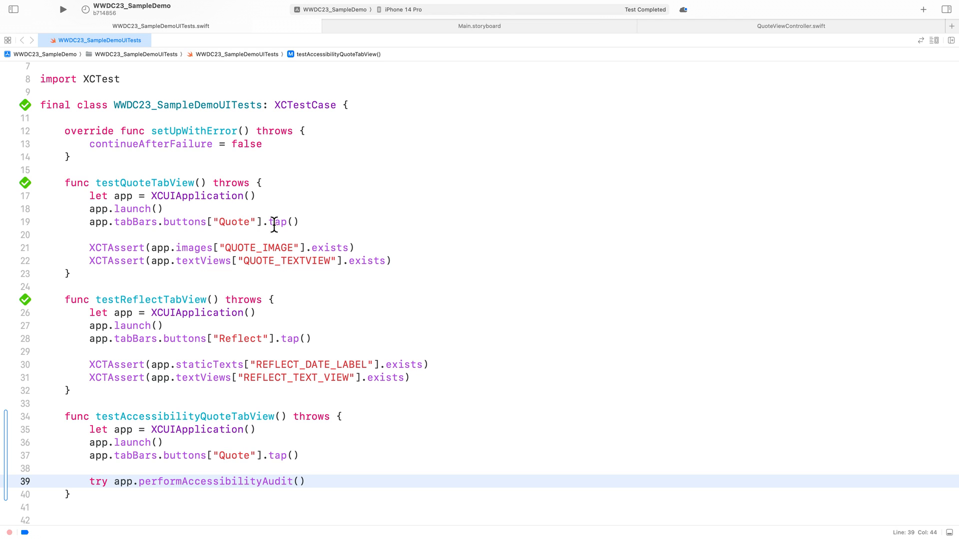
pyautogui.write('true')
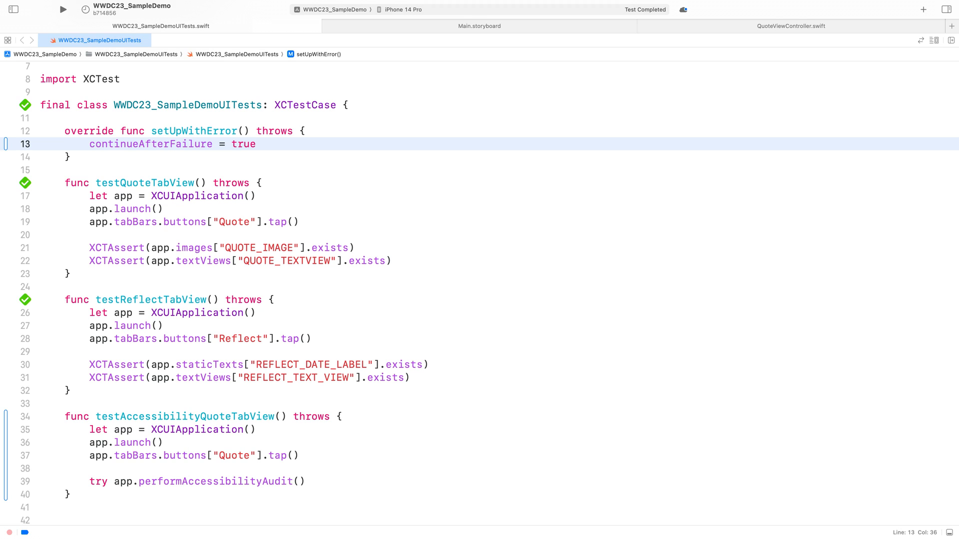
pyautogui.moveTo(70, 413)
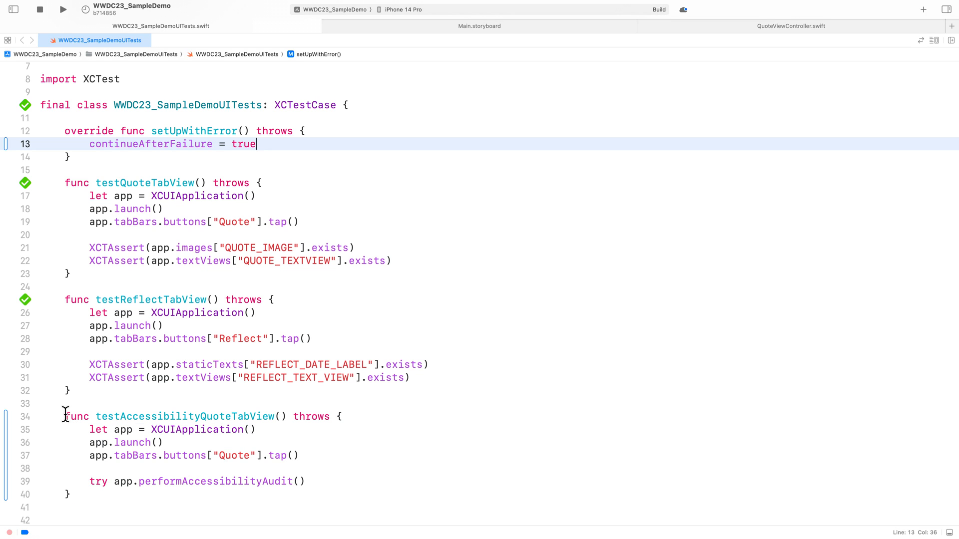
# Step: Run the UI tests, failing the audit with two 'Element has no description' issues
pyautogui.click(63, 9)
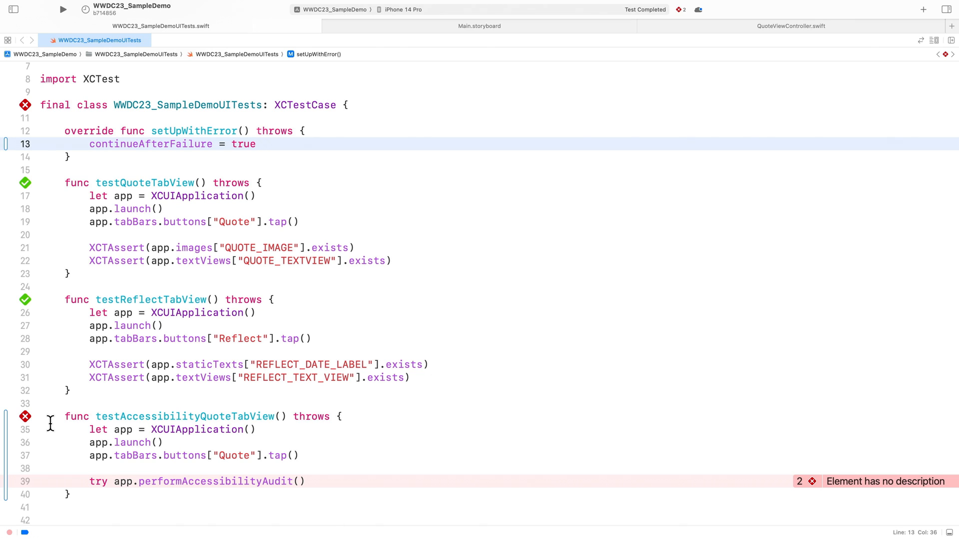
pyautogui.moveTo(685, 525)
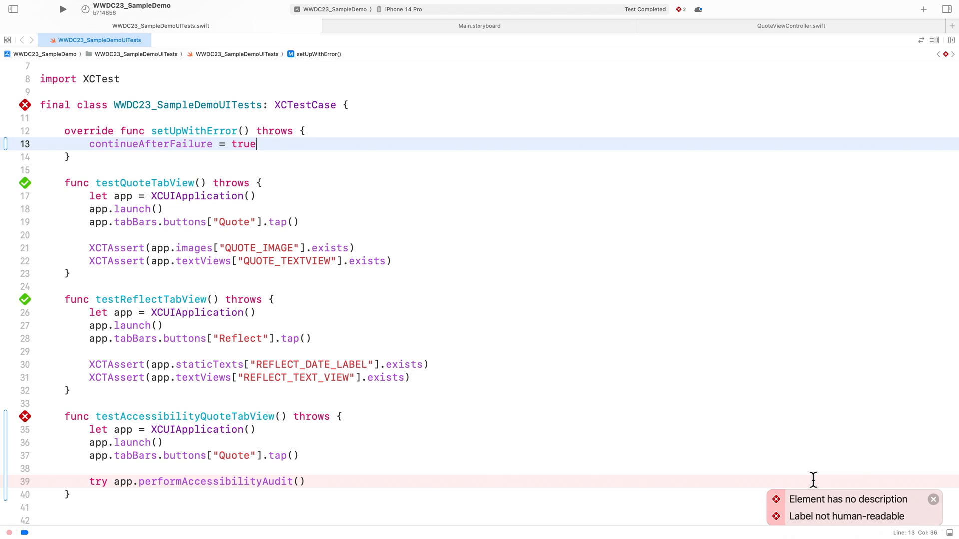
pyautogui.moveTo(161, 96)
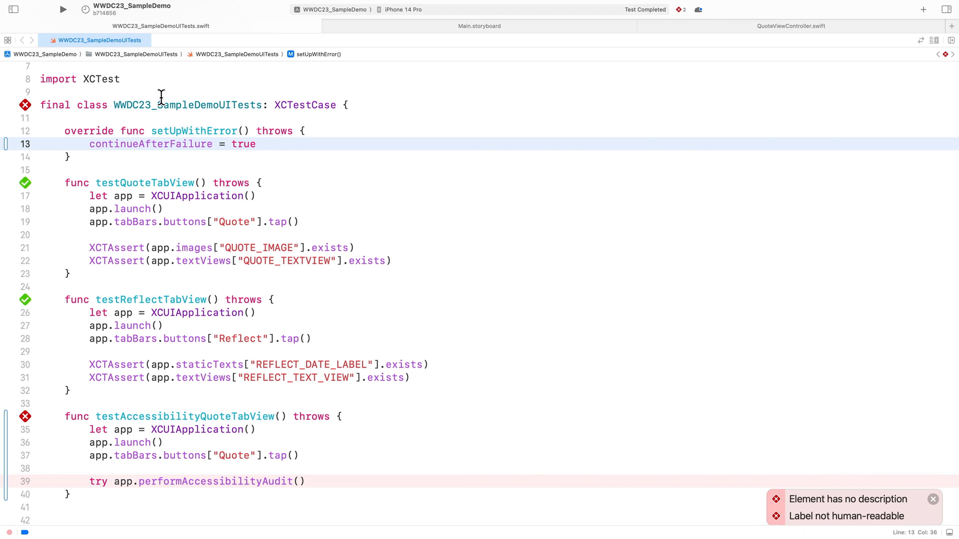
# Step: Open the latest run's test results in the Report navigator
pyautogui.click(13, 11)
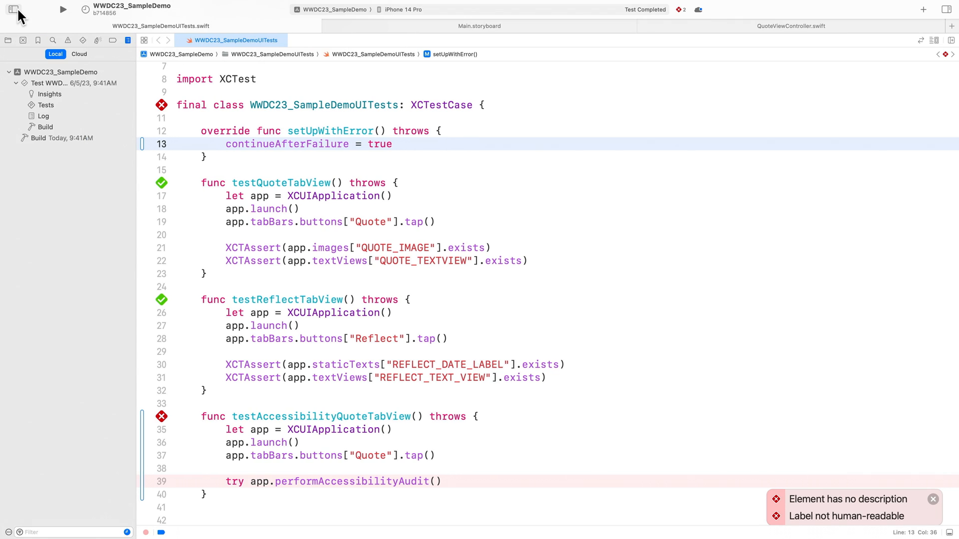
pyautogui.click(392, 144)
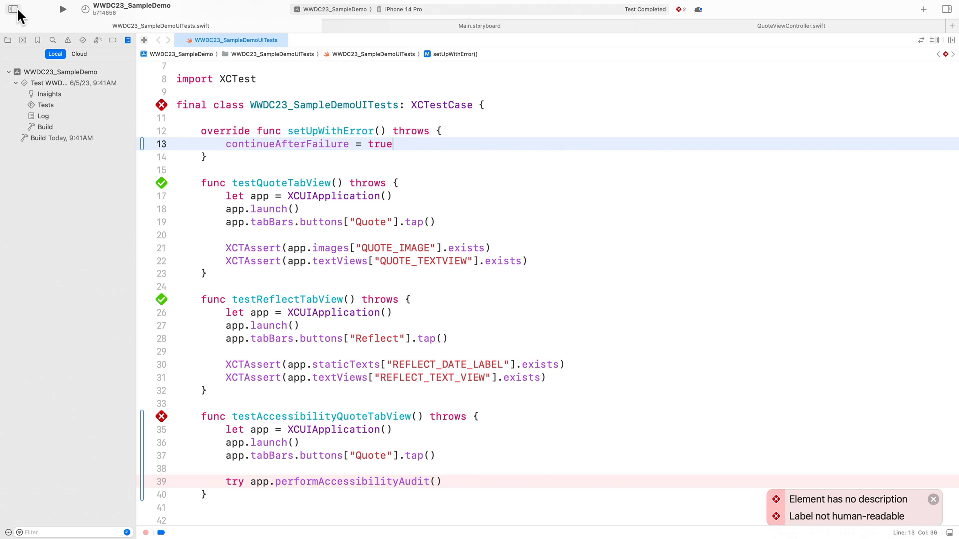
pyautogui.click(46, 104)
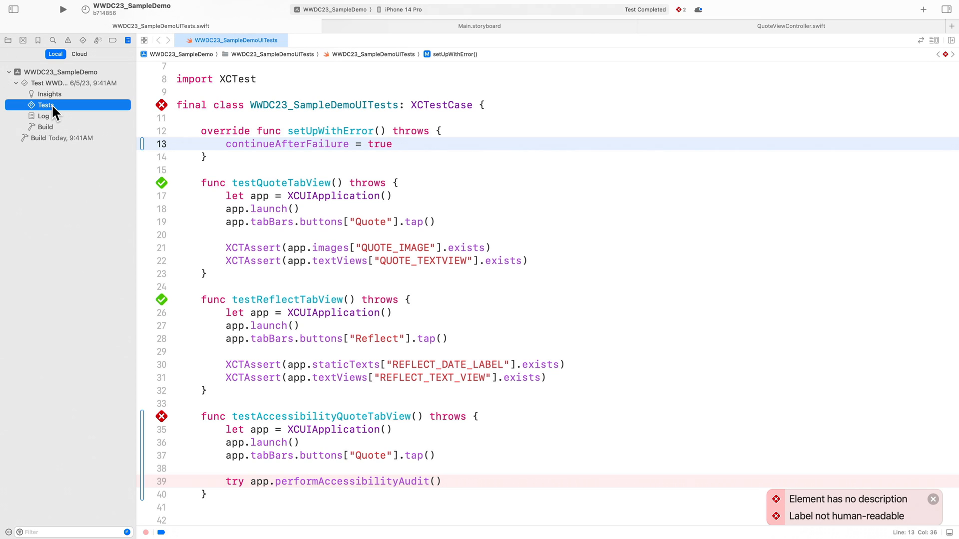
pyautogui.click(45, 105)
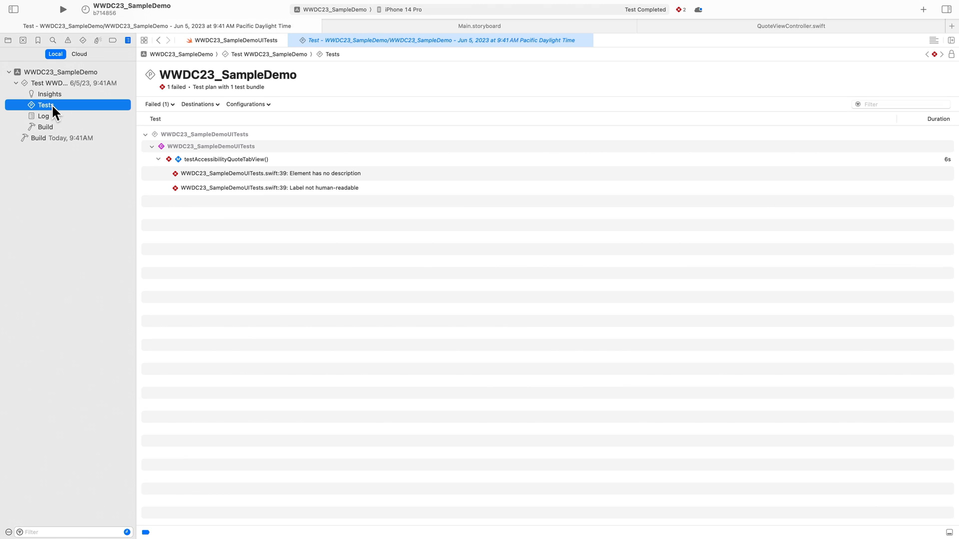
pyautogui.moveTo(369, 177)
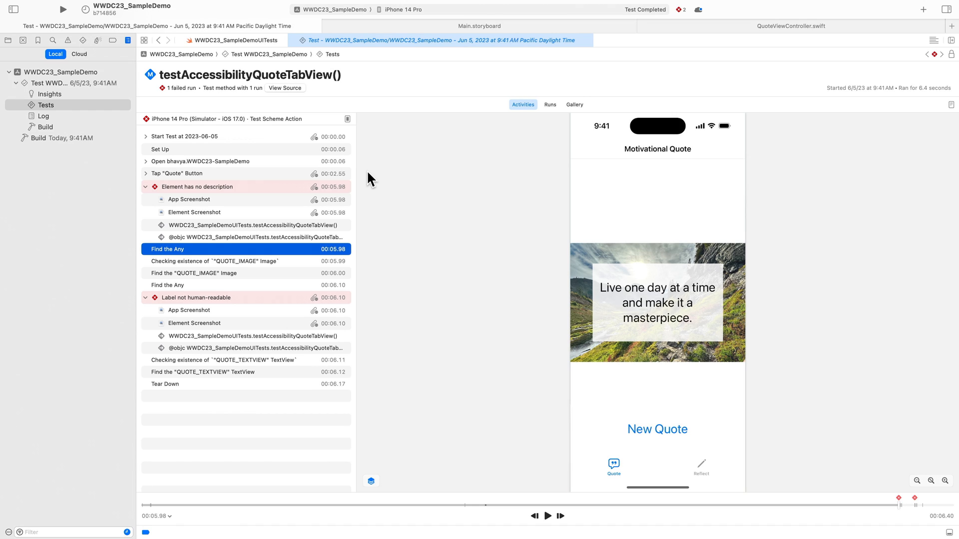
pyautogui.click(193, 211)
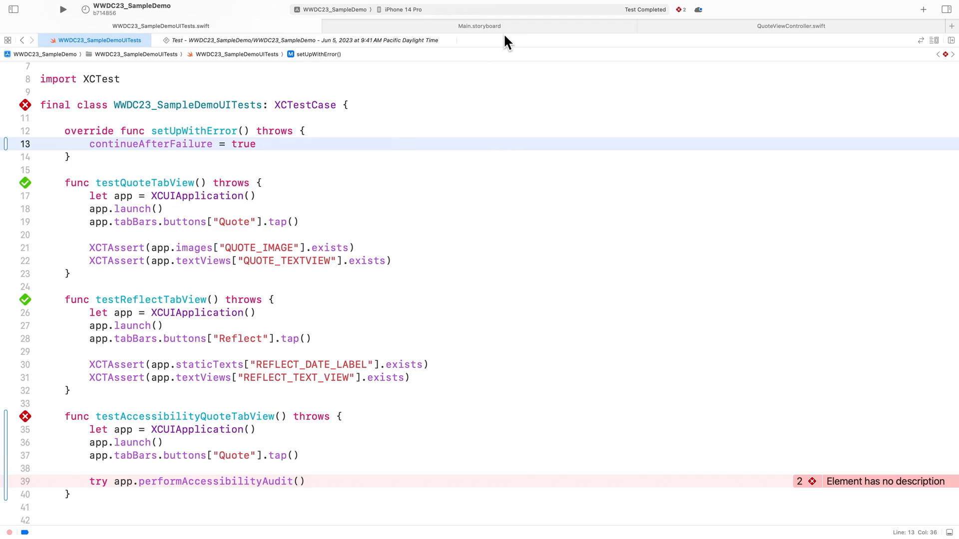
# Step: In Main.storyboard, replace the quote text view's accessibility label with identifier QUOTE_TEXT_VIEW
pyautogui.click(479, 26)
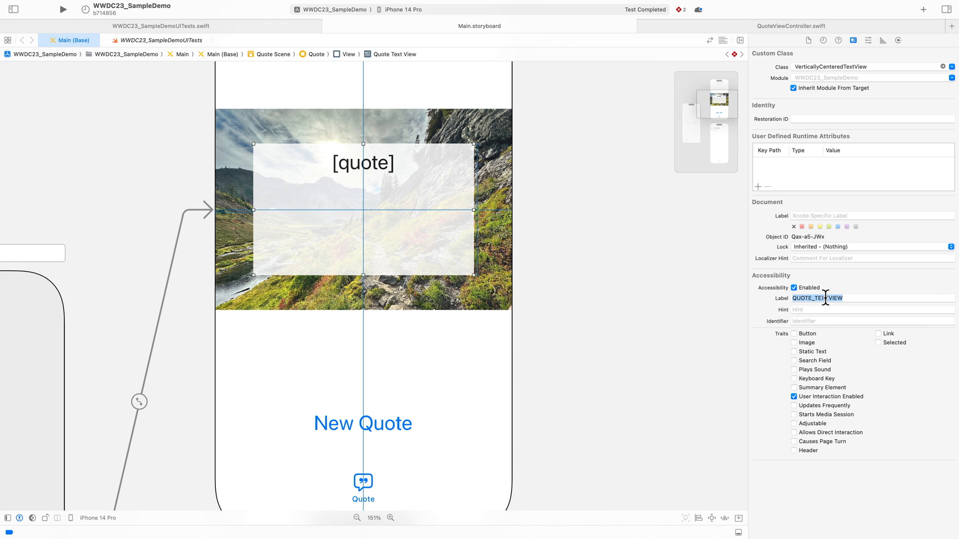
pyautogui.press('delete')
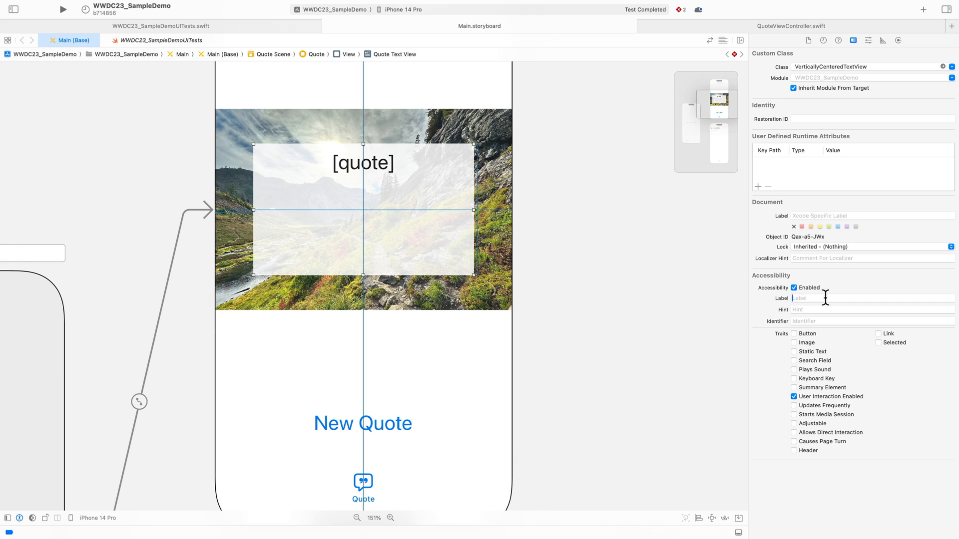
pyautogui.moveTo(830, 323)
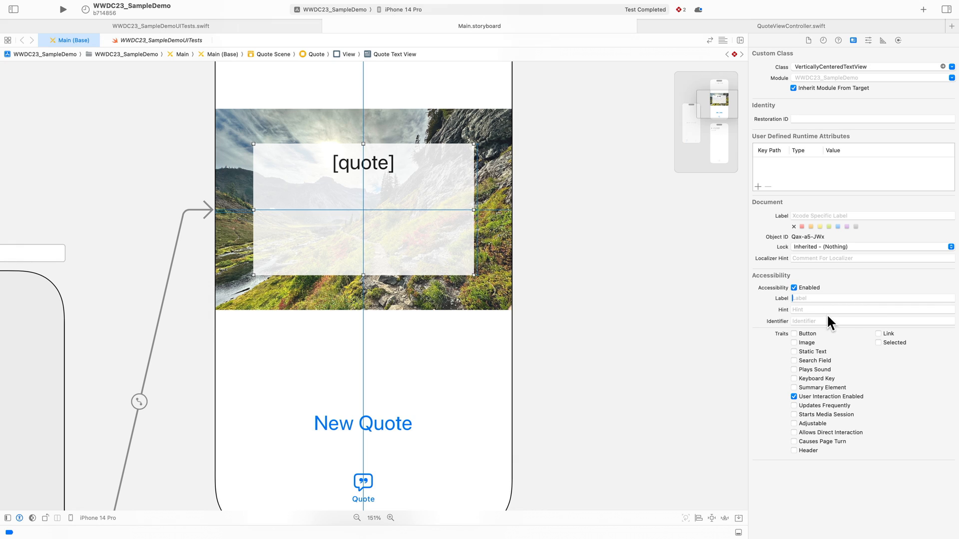
pyautogui.write('QUOTE_TEXT_VIEW')
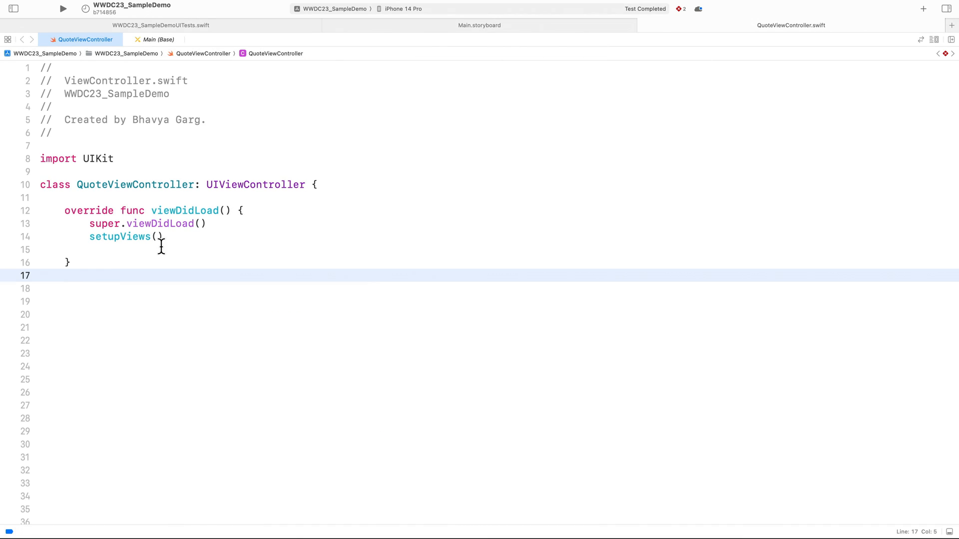
# Step: Add view.accessibilityElements = [quoteTextView, newQuoteButton] after setupViews() in viewDidLoad
pyautogui.write('a1')
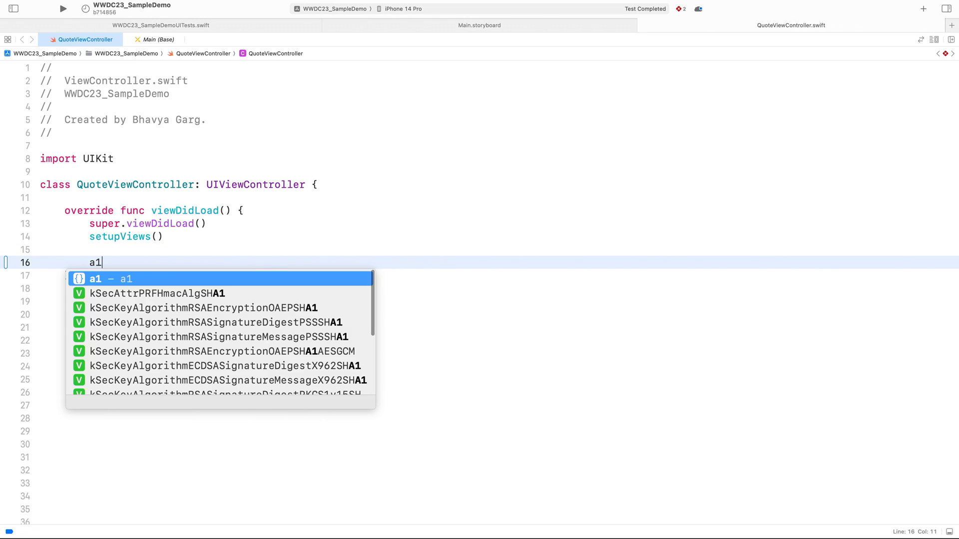
pyautogui.write('view.accessibilityElements = [quoteTextView, newQuoteButton]')
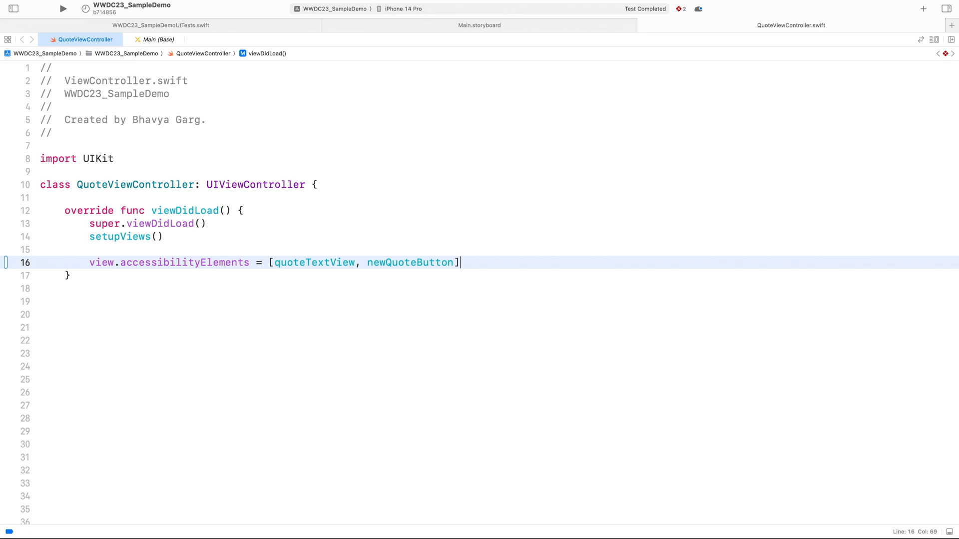
pyautogui.moveTo(170, 30)
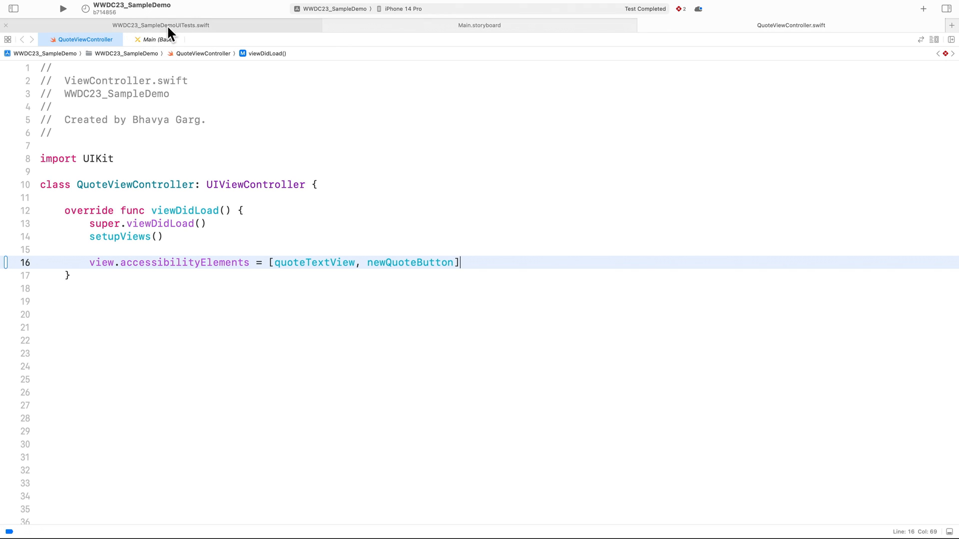
# Step: Switch to WWDC23_SampleDemoUITests.swift and run every test in the class
pyautogui.click(160, 25)
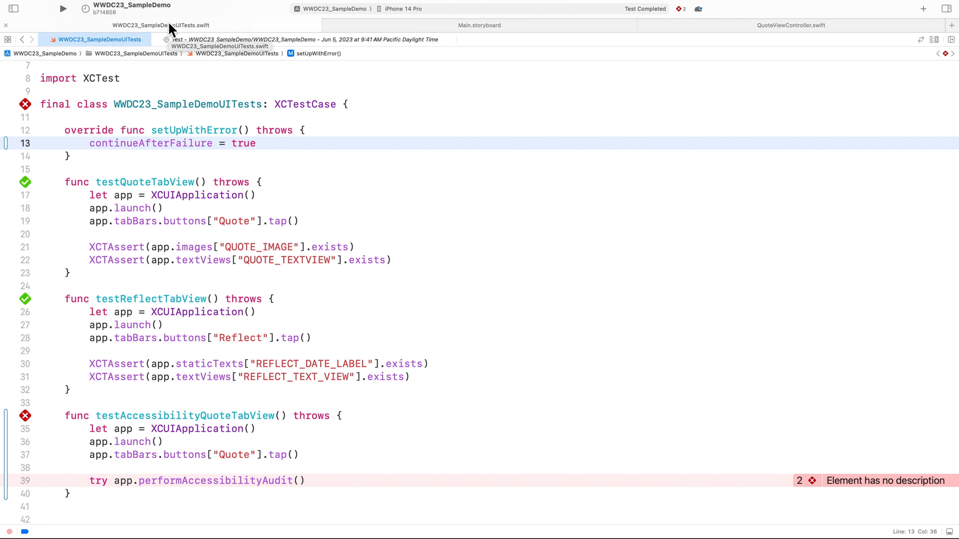
pyautogui.click(257, 143)
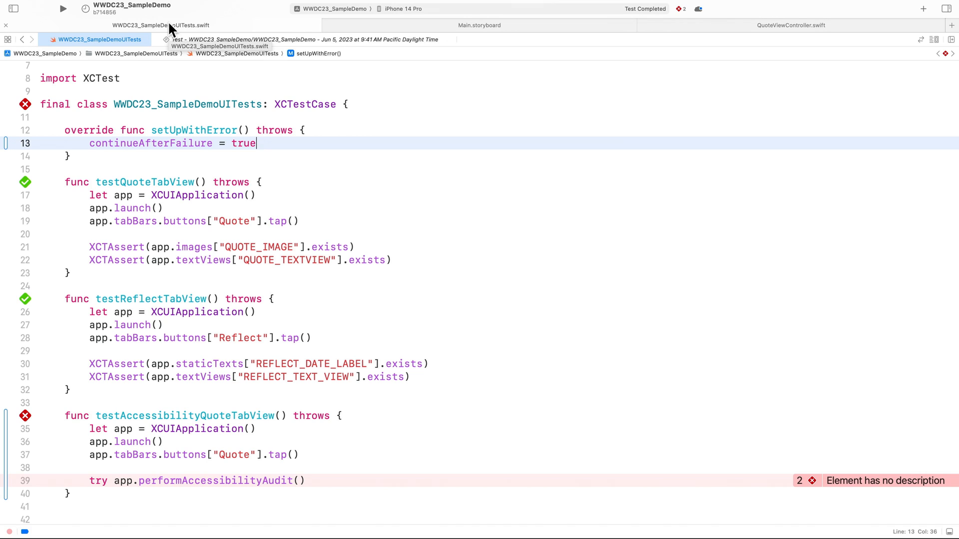
pyautogui.moveTo(28, 106)
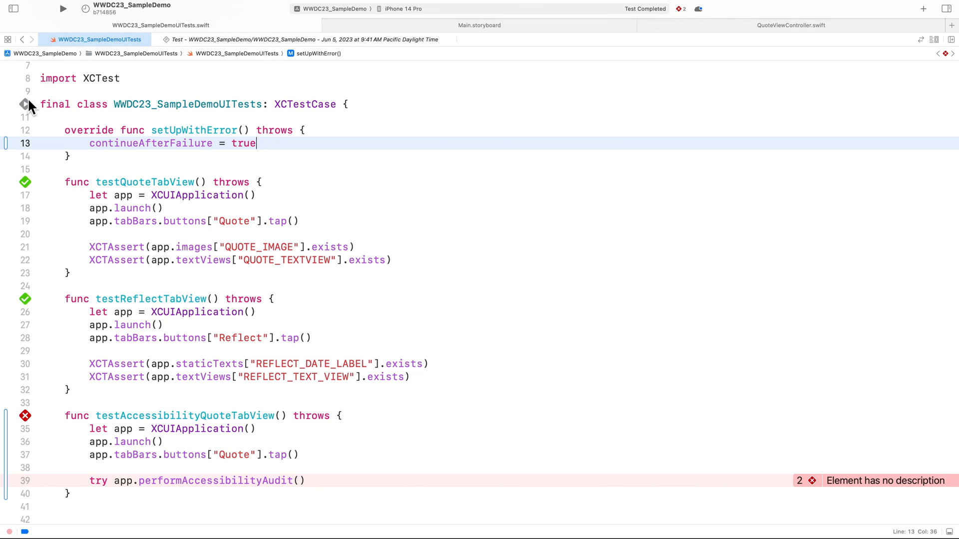
pyautogui.click(62, 9)
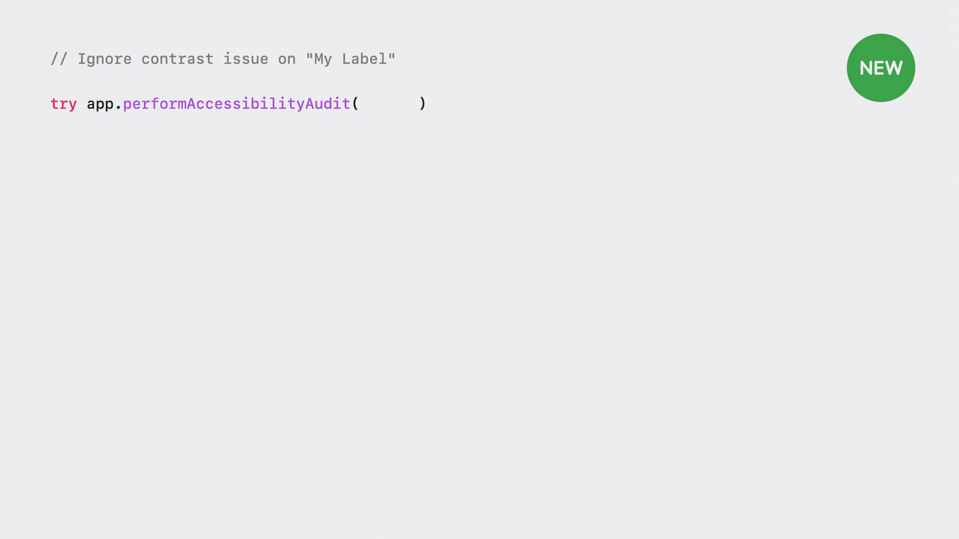
# Step: Reveal performAccessibilityAudit(for: [.dynamicType, .contrast]) followed by an { issue in closure
pyautogui.write('for: [.dynamicType, .')
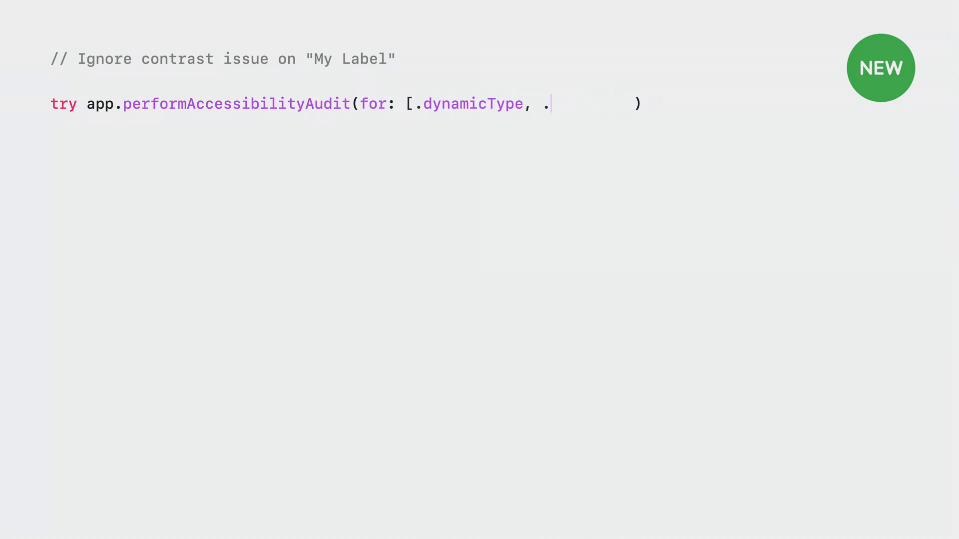
pyautogui.write('contrast]')
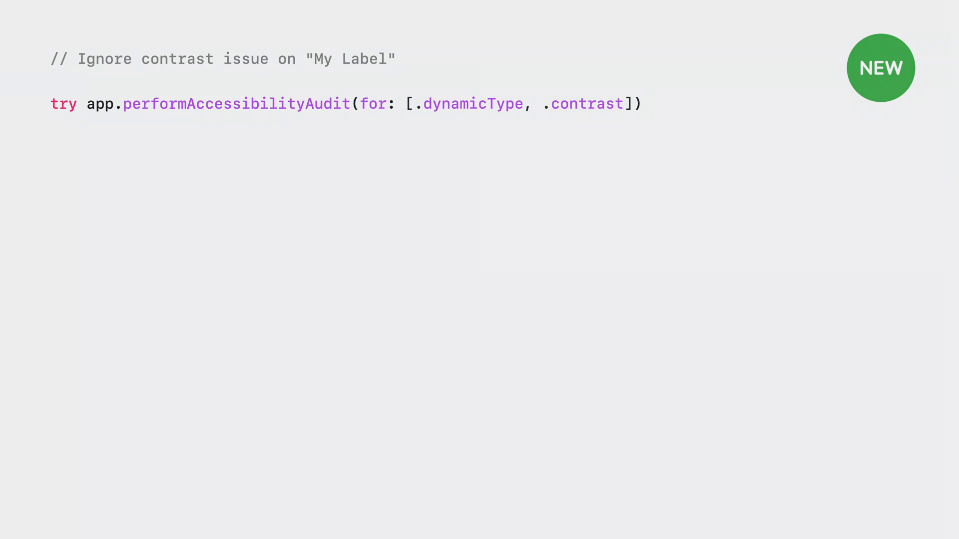
pyautogui.write('{ issue in')
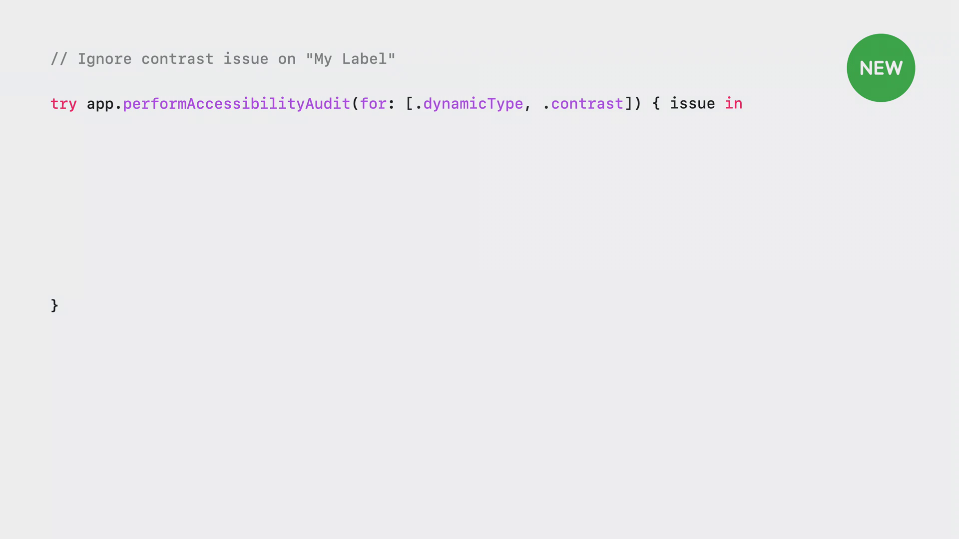
# Step: Add var shouldIgnore = false as the closure's first line
pyautogui.write('var')
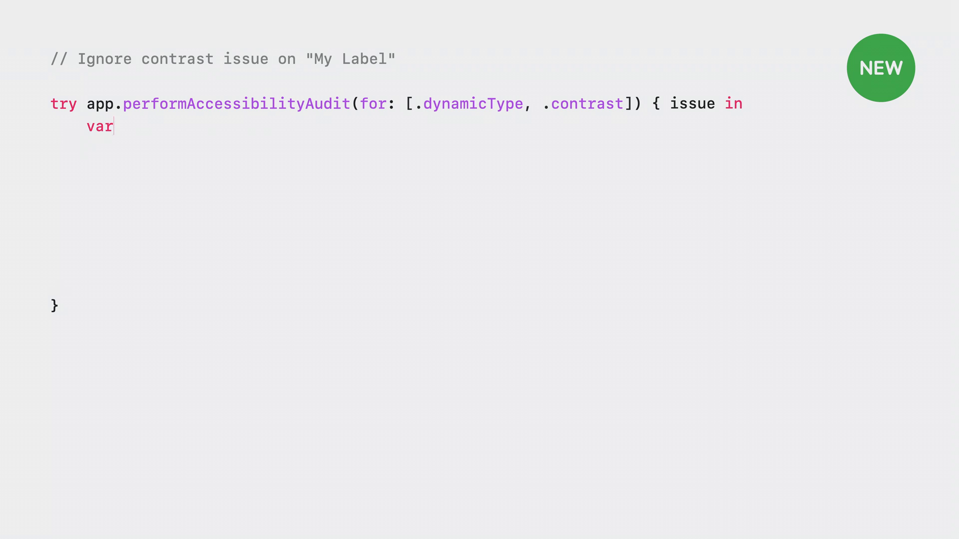
pyautogui.write('shouldIgnore = false')
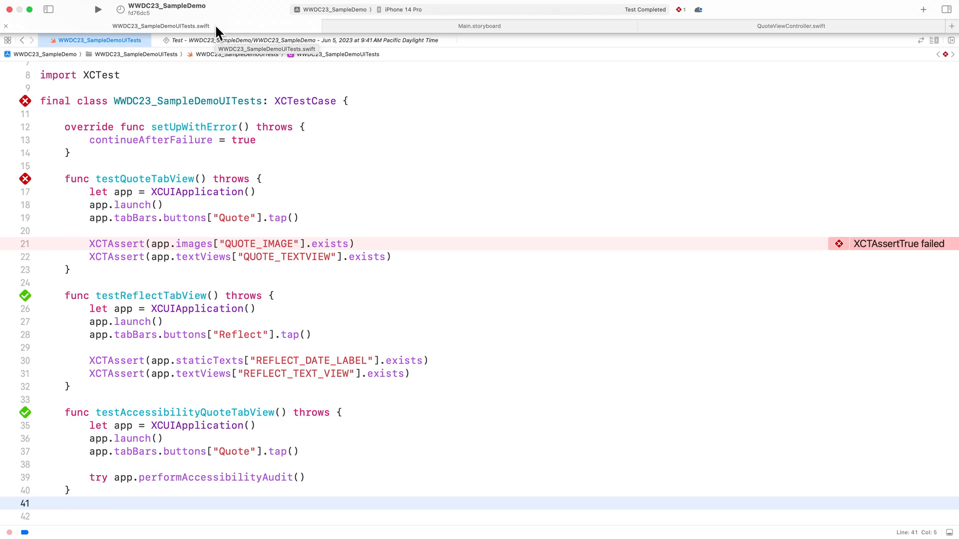
pyautogui.moveTo(728, 32)
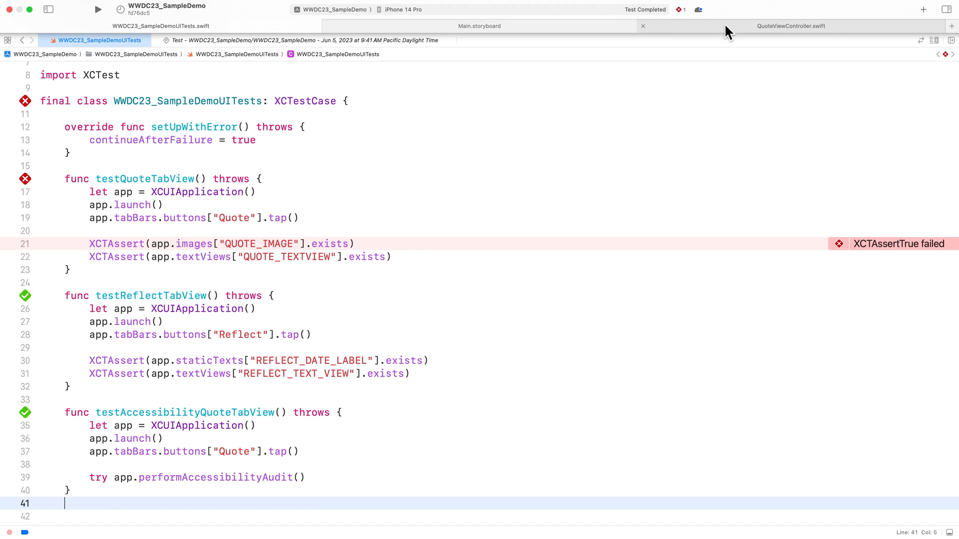
# Step: Switch to the QuoteViewController.swift source tab
pyautogui.click(791, 25)
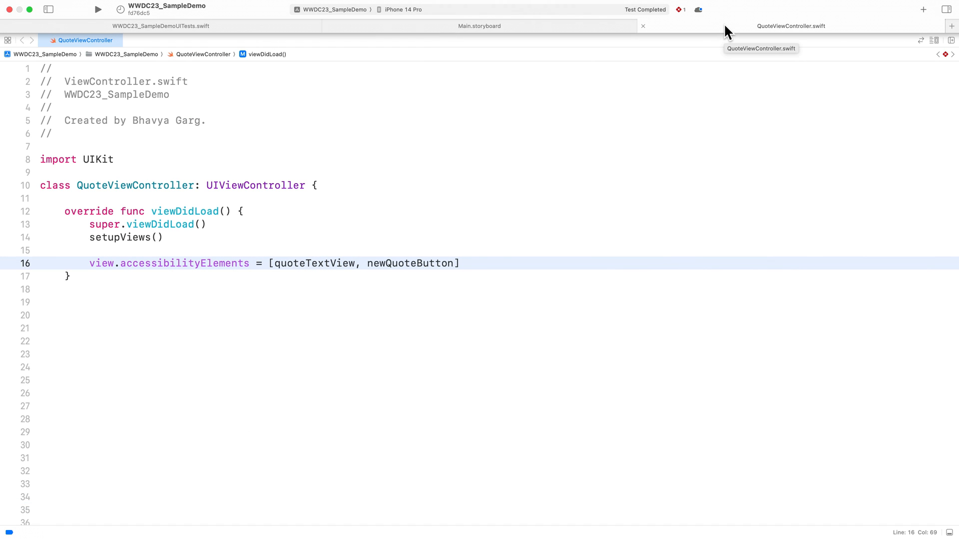
# Step: Add view.automationElements = [imageView, quoteTextView, newQuoteButton] below the accessibilityElements line
pyautogui.click(459, 263)
pyautogui.write('a')
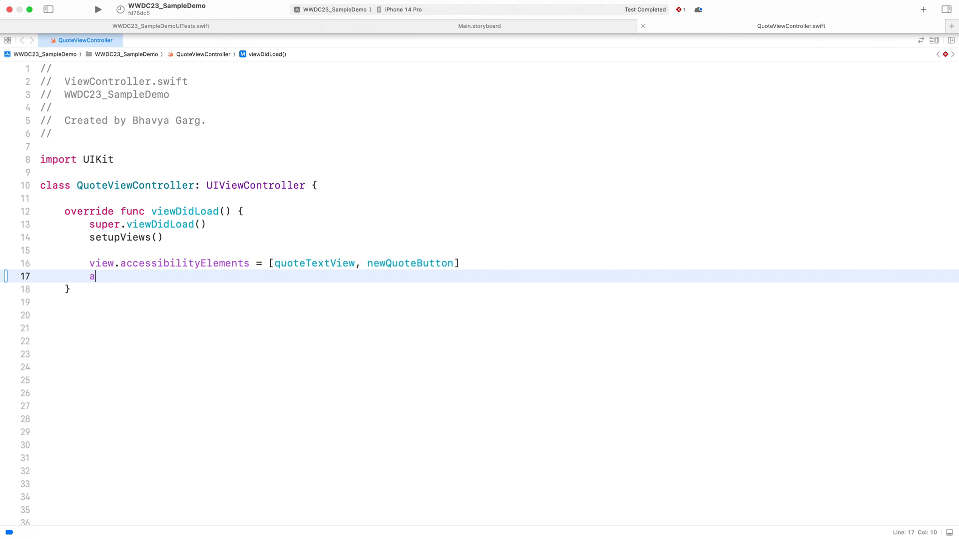
pyautogui.write('view.automationElements = [imageView]')
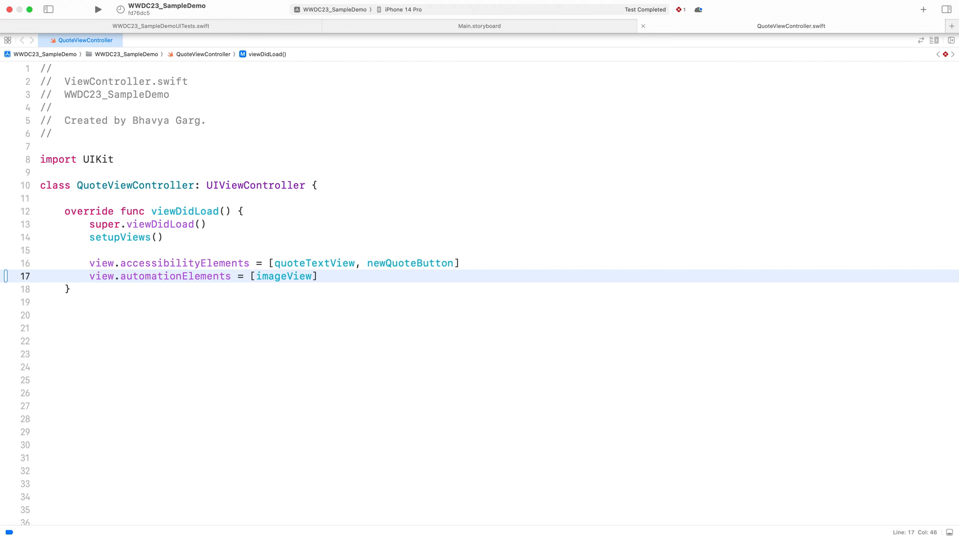
pyautogui.click(319, 276)
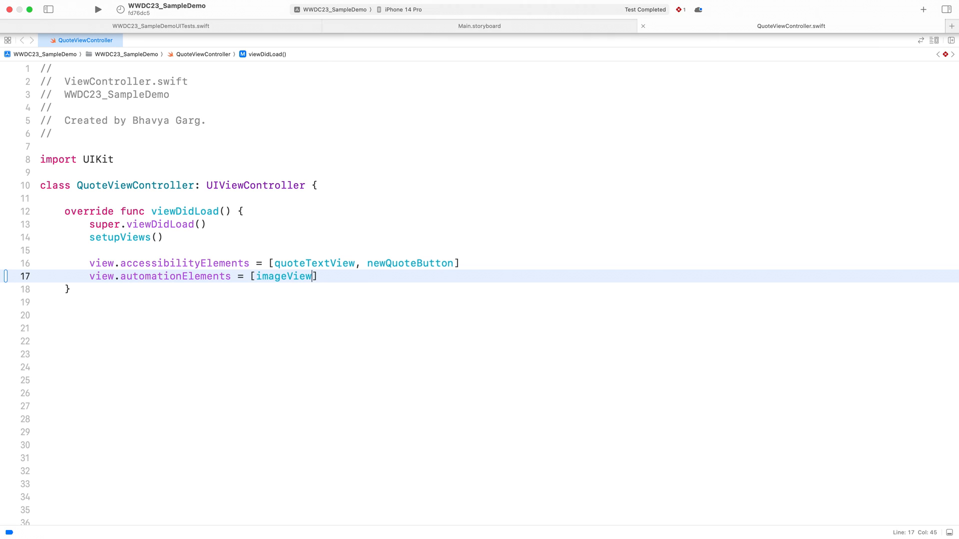
pyautogui.write(', a3')
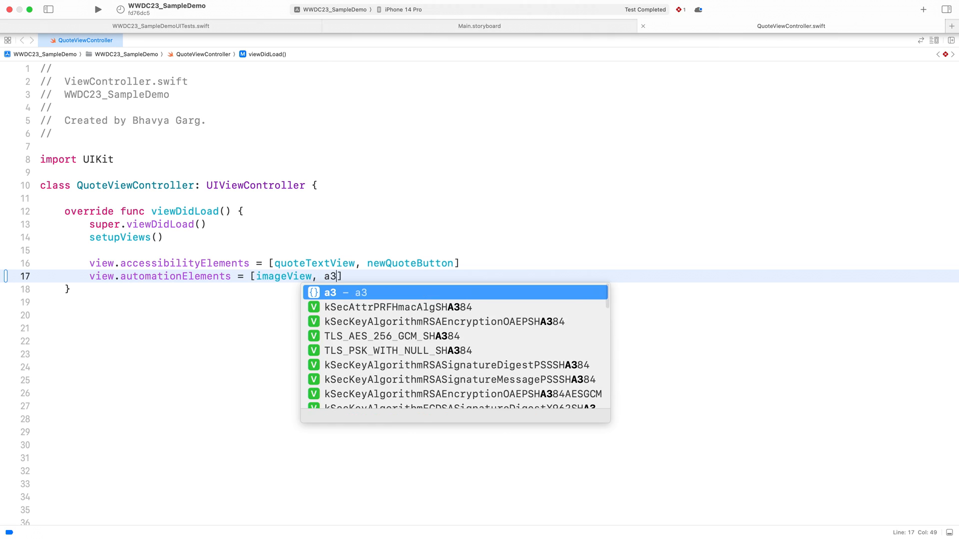
pyautogui.write('quoteTextView, newQuoteButton')
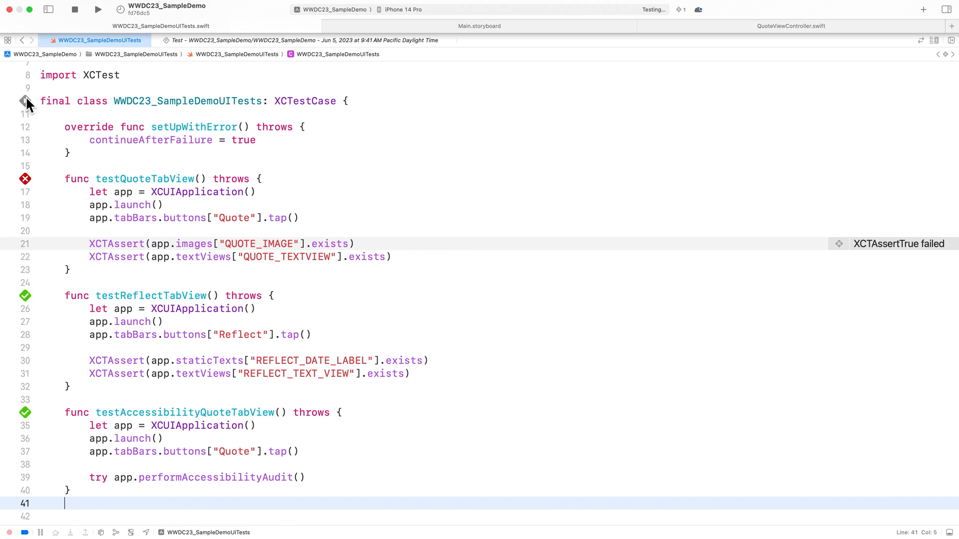
# Step: Run all WWDC23_SampleDemoUITests tests again from the class's test diamond
pyautogui.click(25, 179)
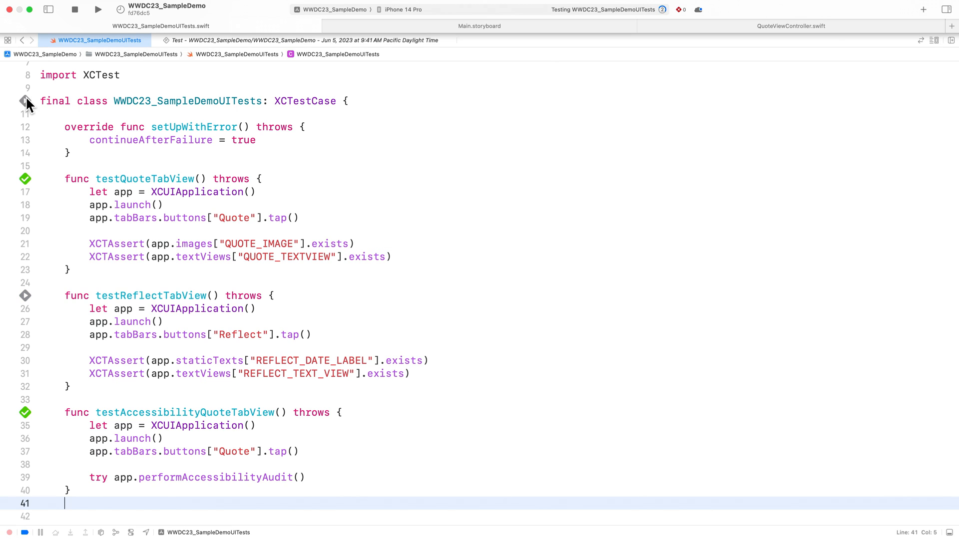